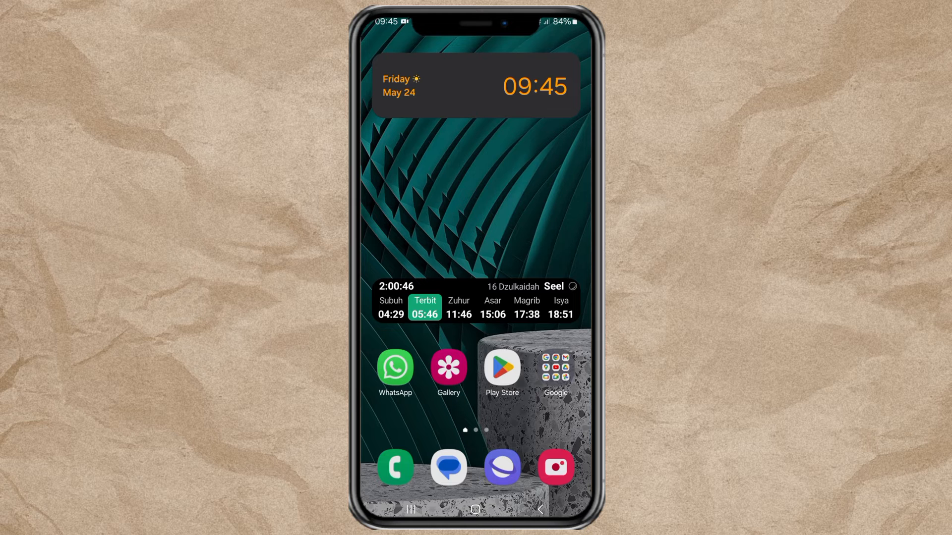
# Search the Play Store for 'brevent' and install Brevent
pyautogui.click(501, 367)
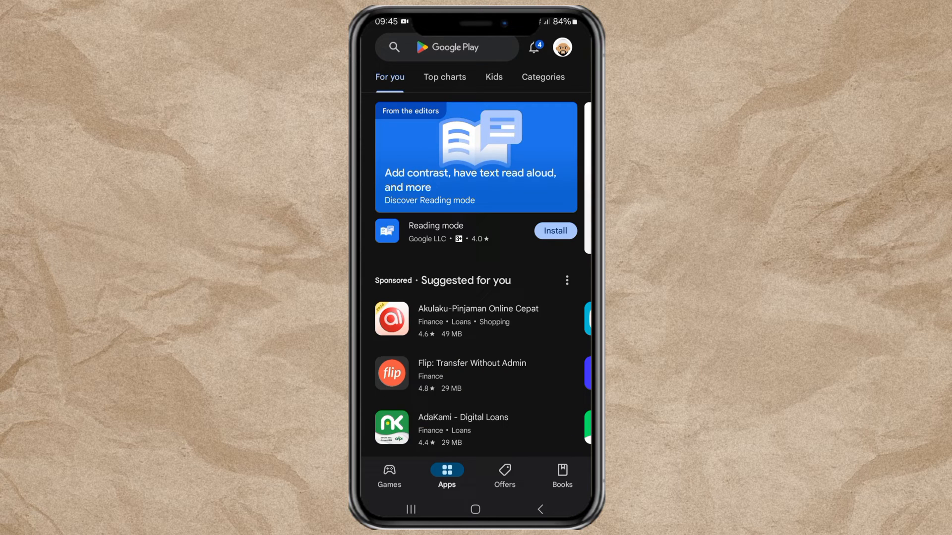
pyautogui.click(459, 48)
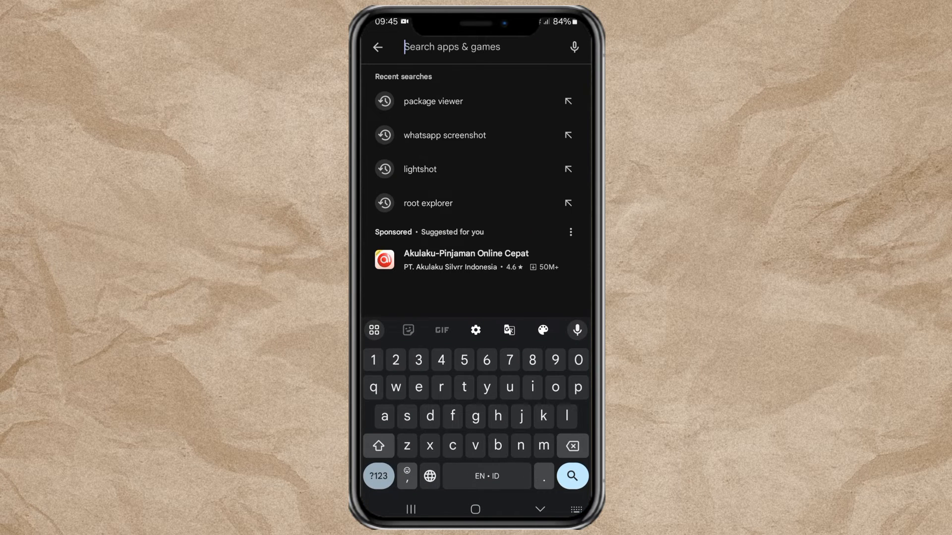
pyautogui.write('breve')
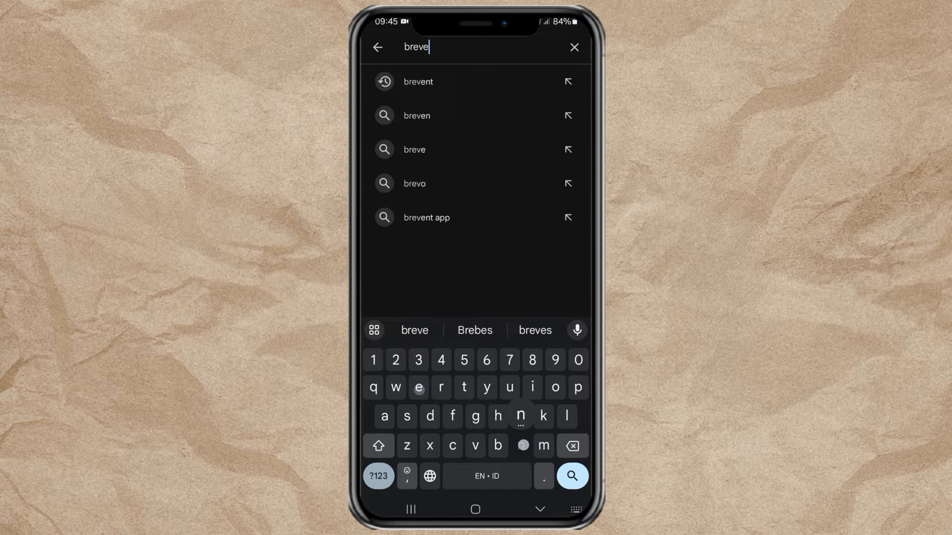
pyautogui.click(417, 82)
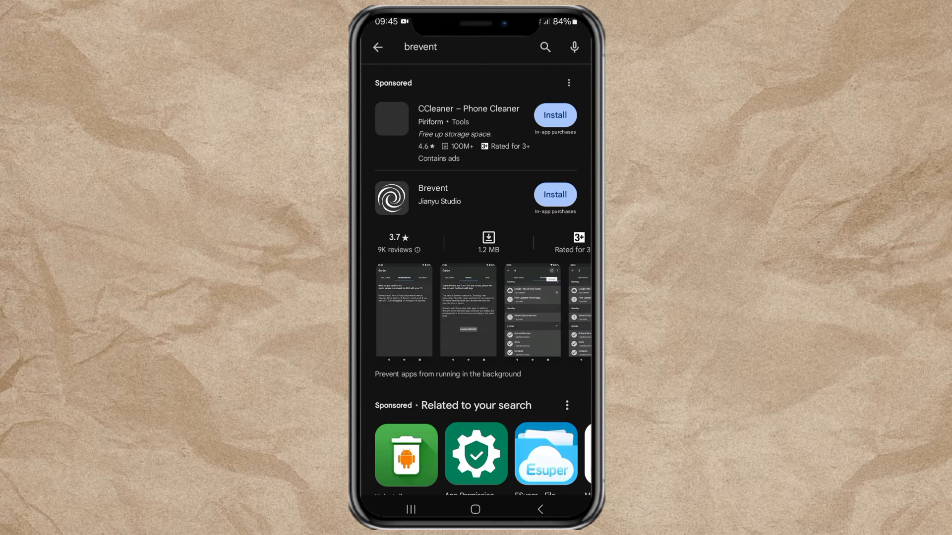
pyautogui.click(554, 194)
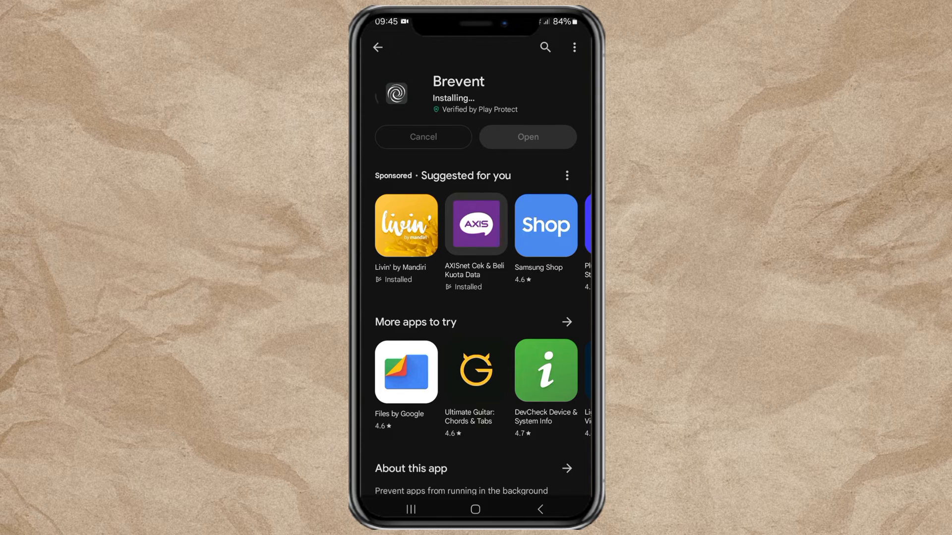
# Search for 'pac view' and open the Package Name Viewer listing to install it
pyautogui.click(545, 47)
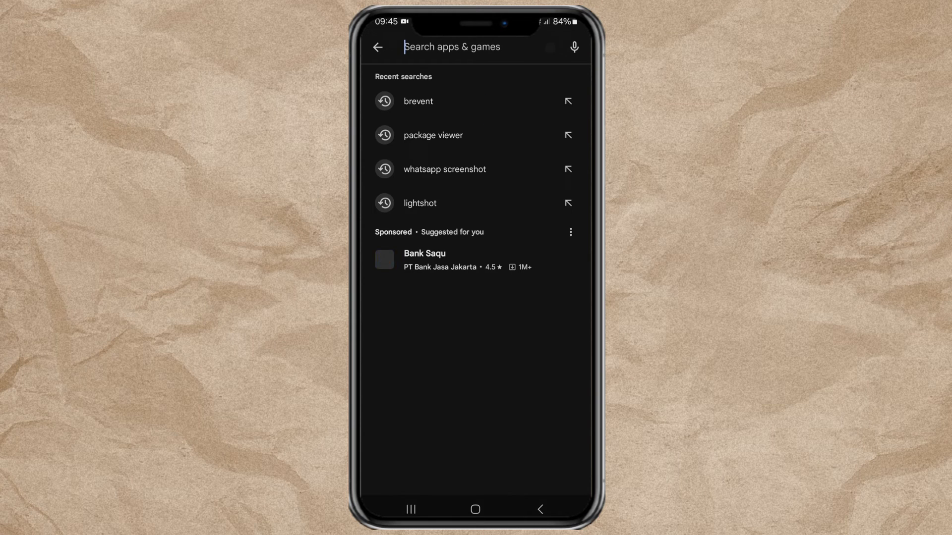
pyautogui.write('package')
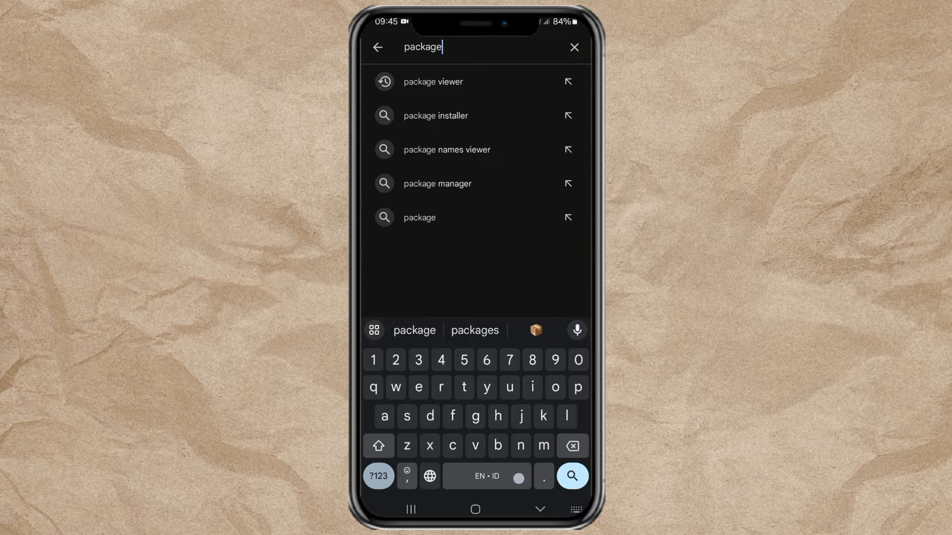
pyautogui.write('view')
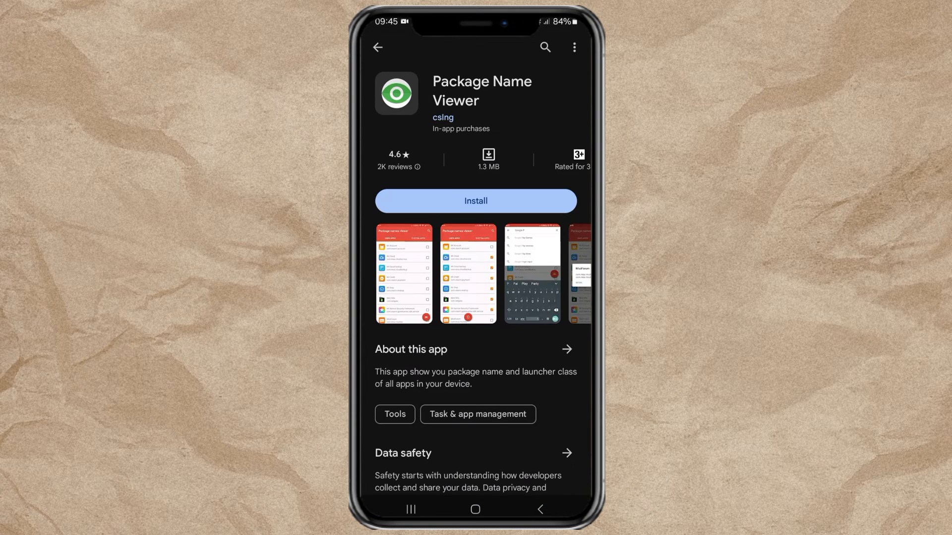
pyautogui.click(475, 201)
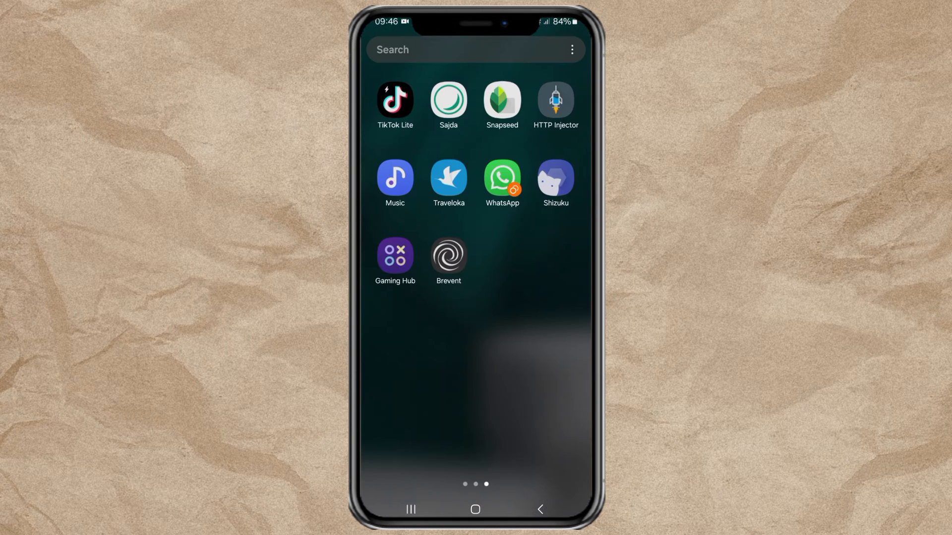
# Open Brevent, skip to the last guide page, launch it, and answer the notification permission
pyautogui.click(448, 258)
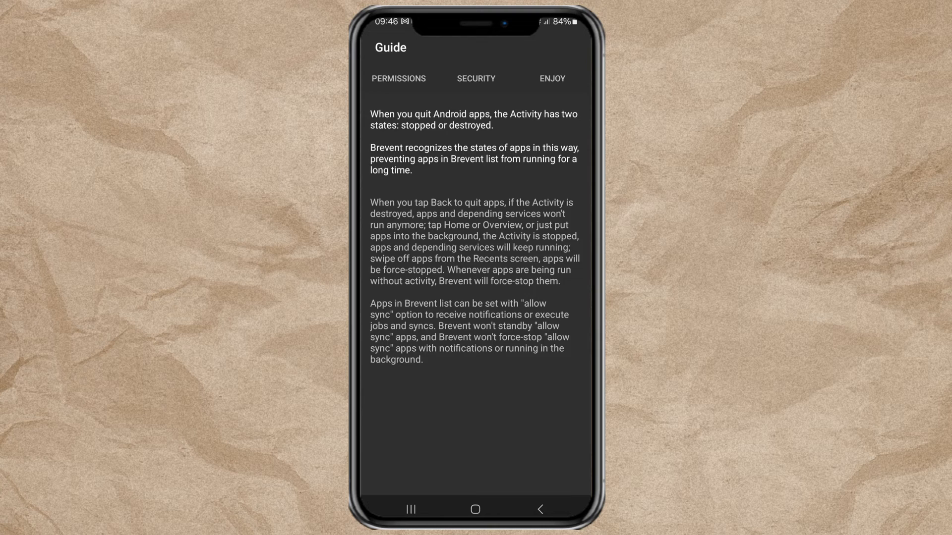
pyautogui.click(552, 79)
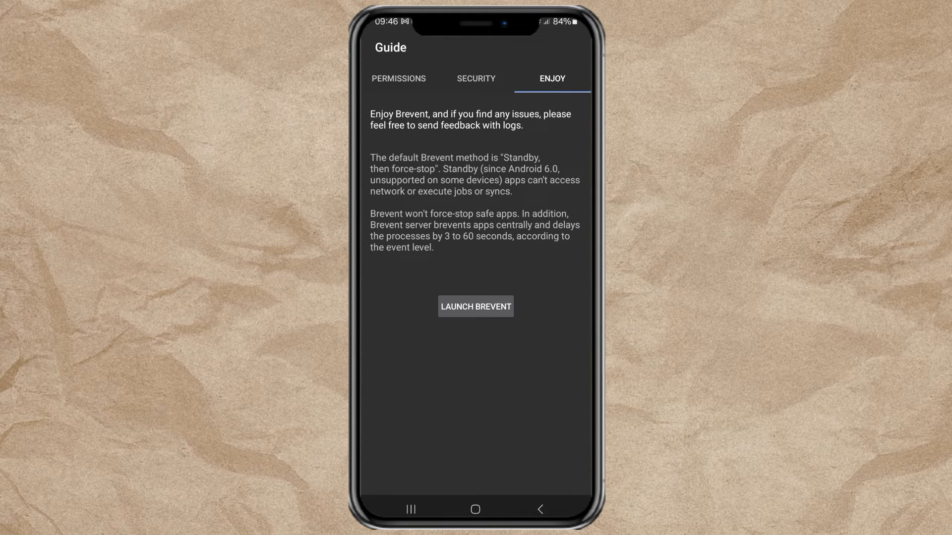
pyautogui.click(476, 306)
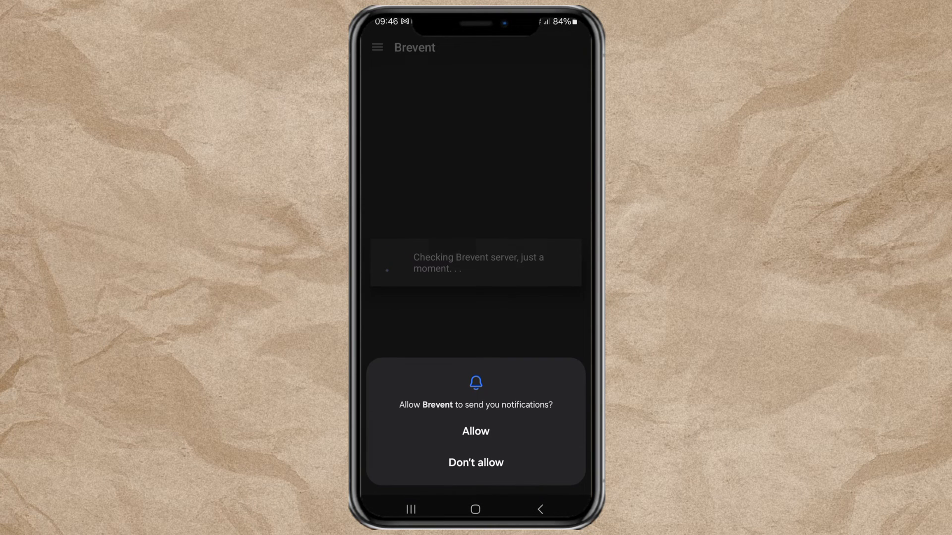
pyautogui.click(474, 431)
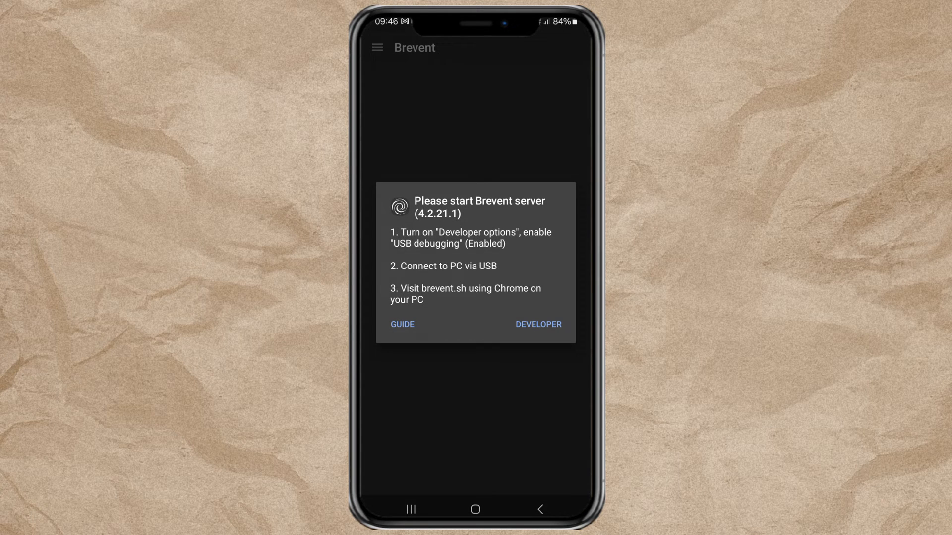
pyautogui.click(538, 324)
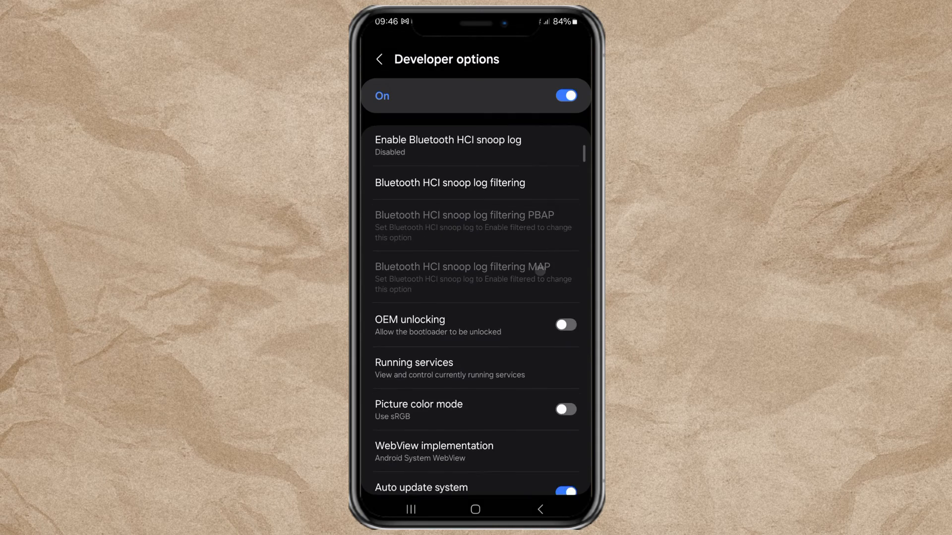
pyautogui.scroll(-3)
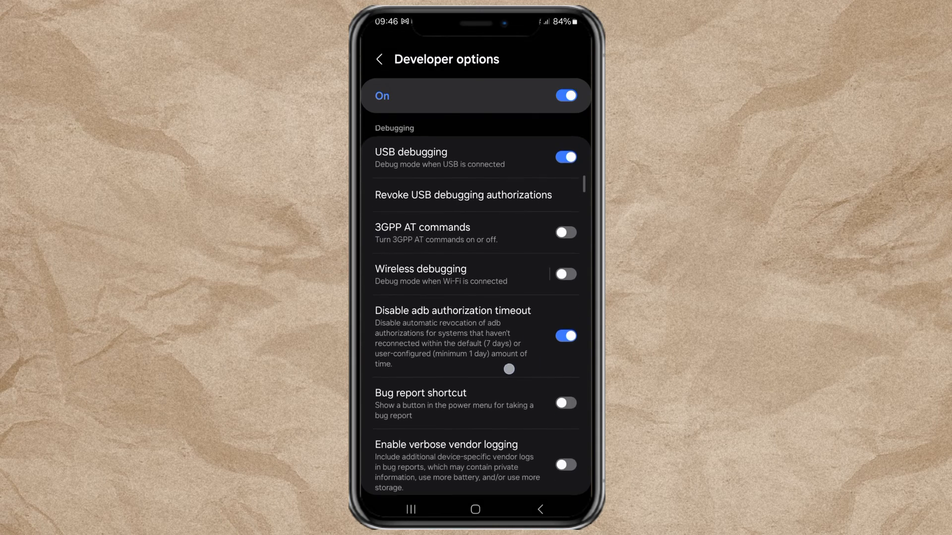
pyautogui.scroll(-3)
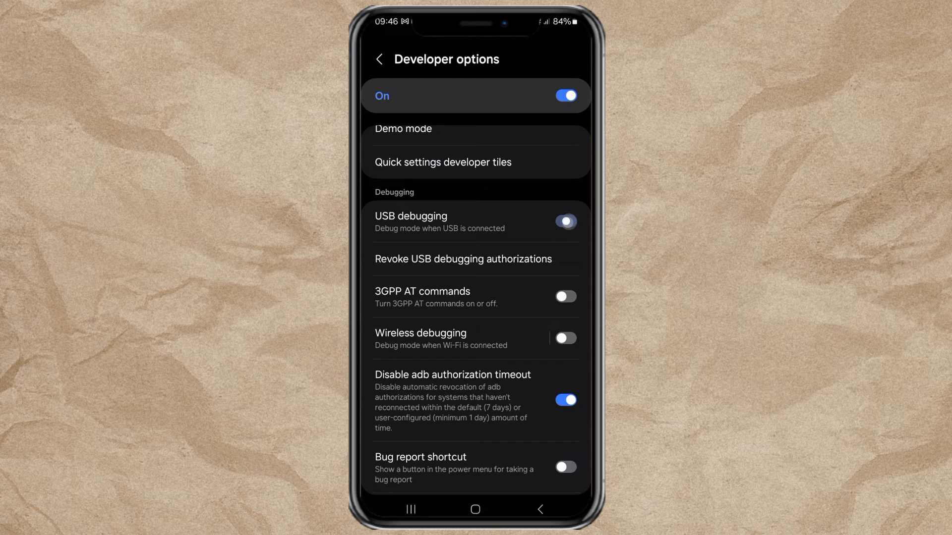
pyautogui.click(565, 222)
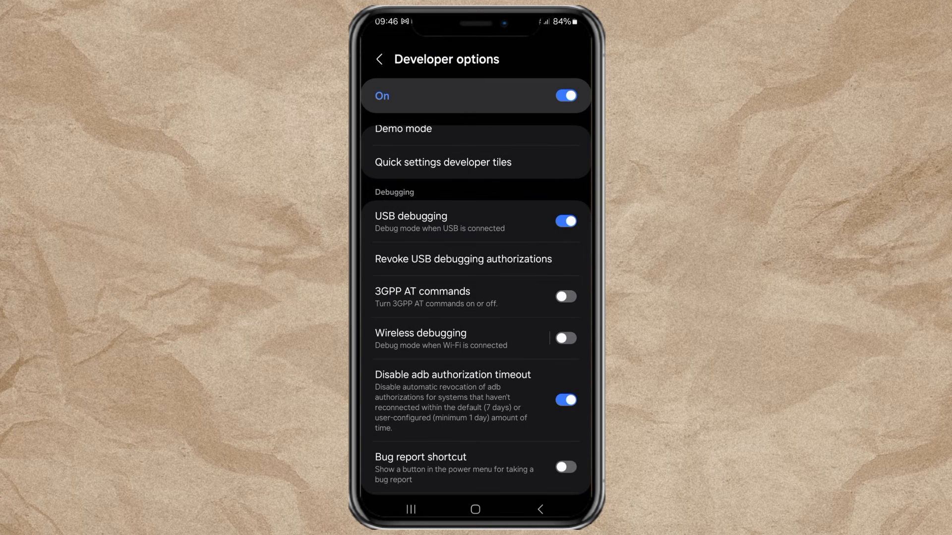
pyautogui.scroll(-3)
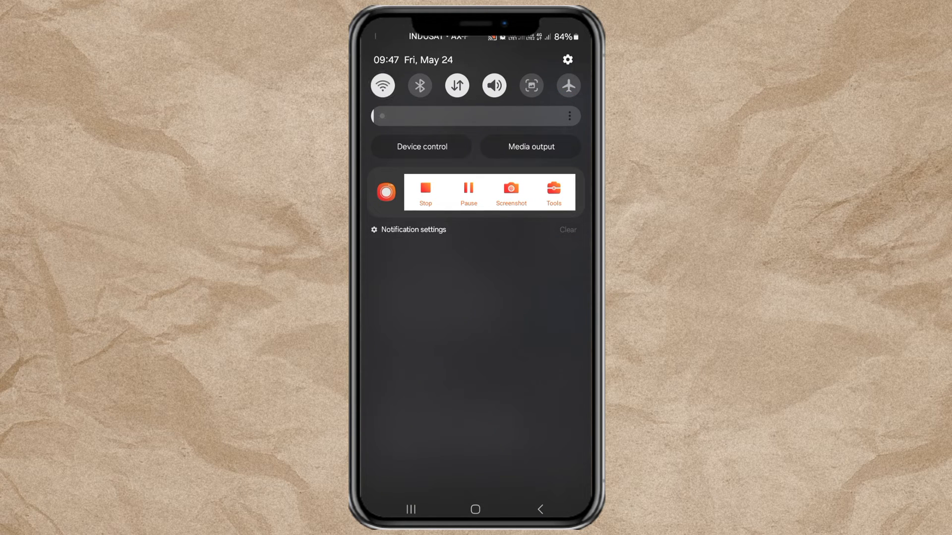
# Open the Wi-Fi network settings from Quick Settings and join the AS-SALAAM network
pyautogui.click(382, 85)
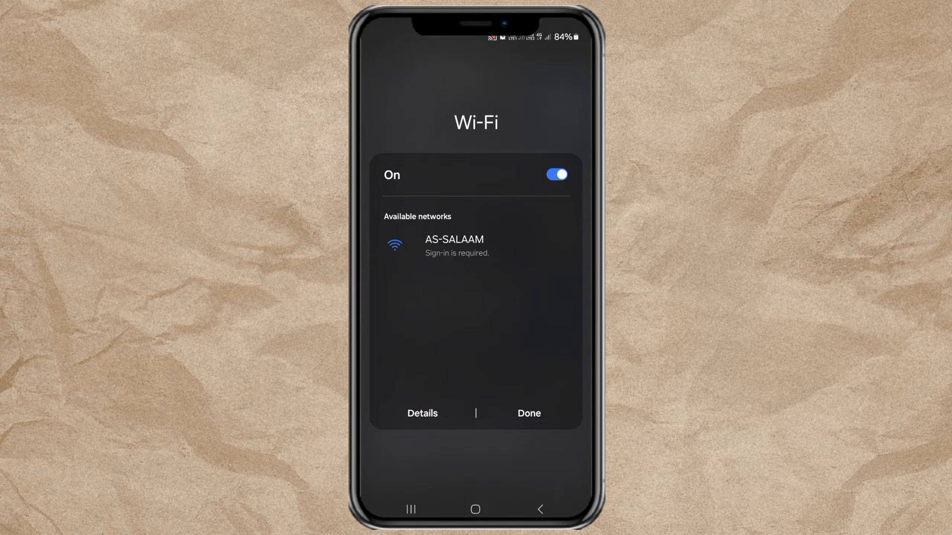
pyautogui.click(454, 246)
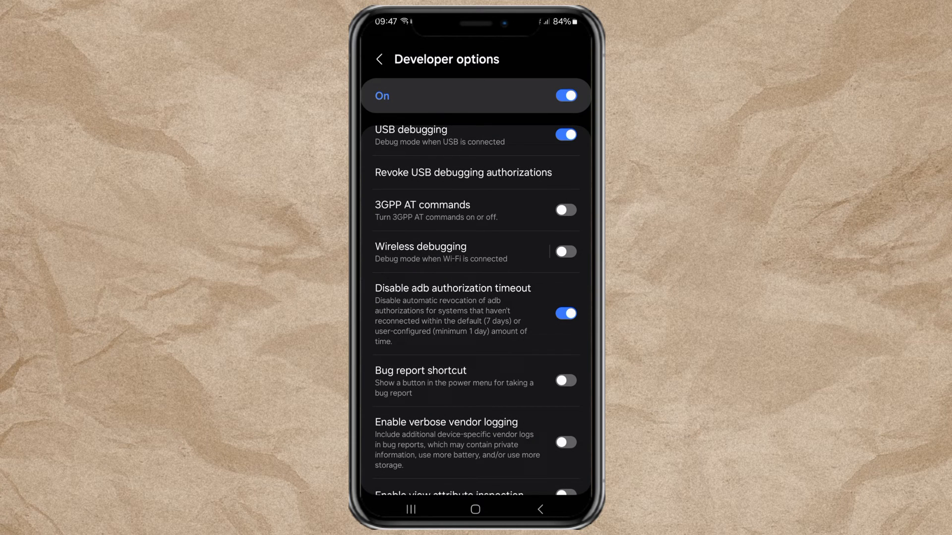
pyautogui.click(566, 251)
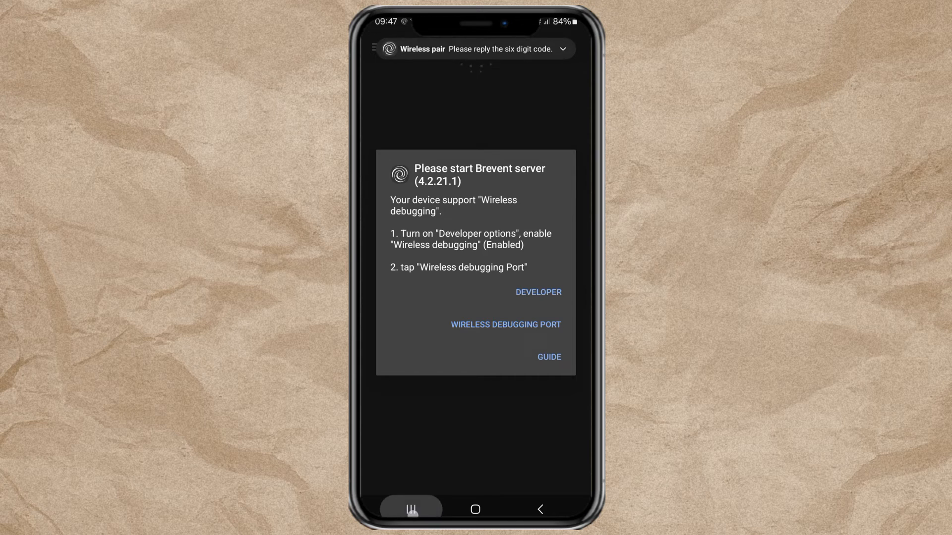
pyautogui.click(538, 292)
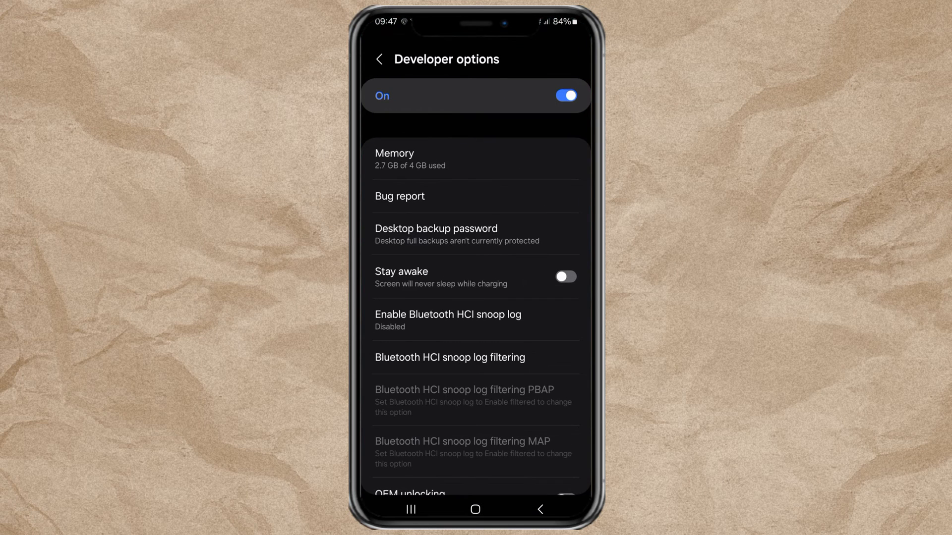
pyautogui.scroll(-3)
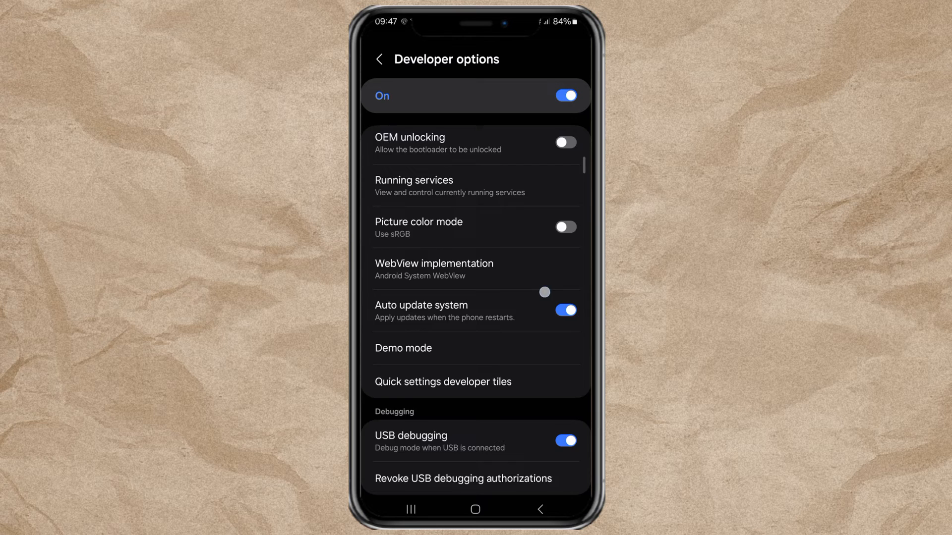
pyautogui.scroll(-3)
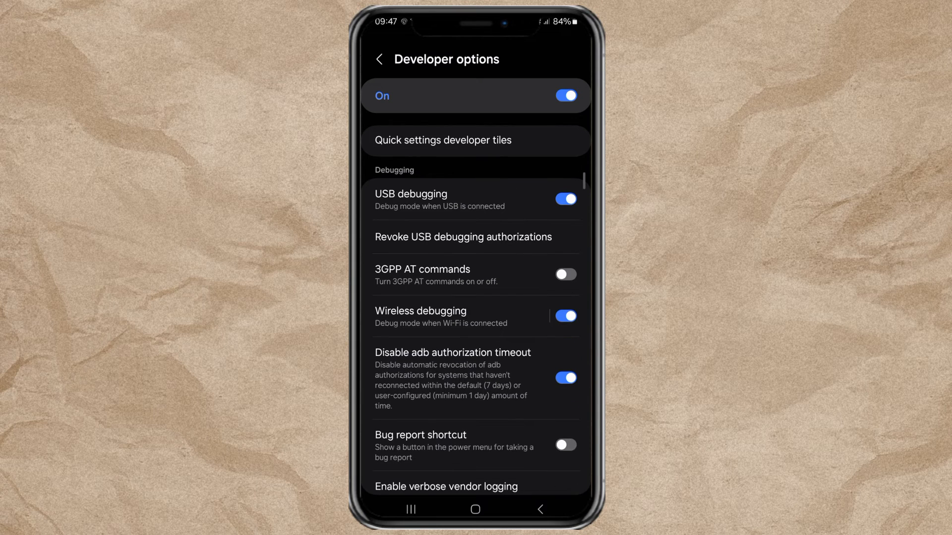
# Open Wireless debugging beside Brevent and display a Wi-Fi pairing code
pyautogui.click(420, 310)
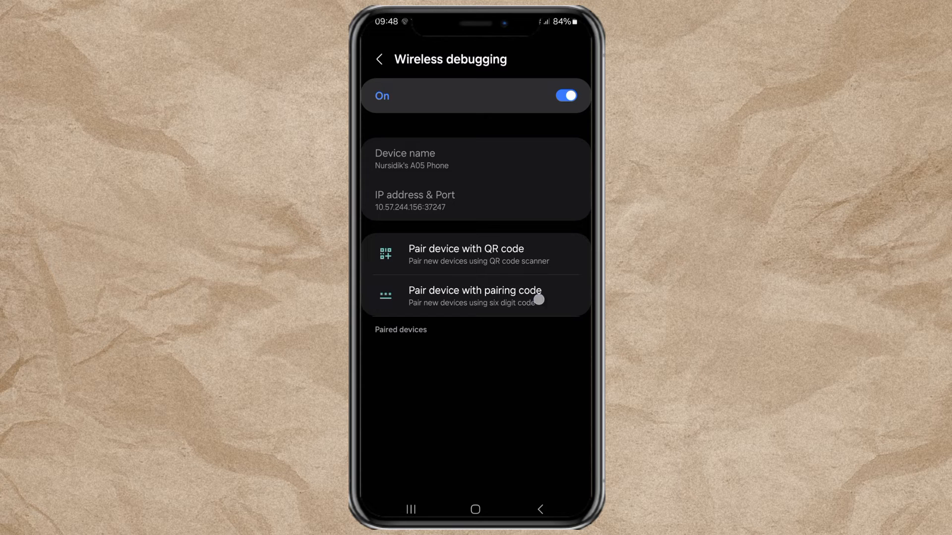
pyautogui.click(474, 295)
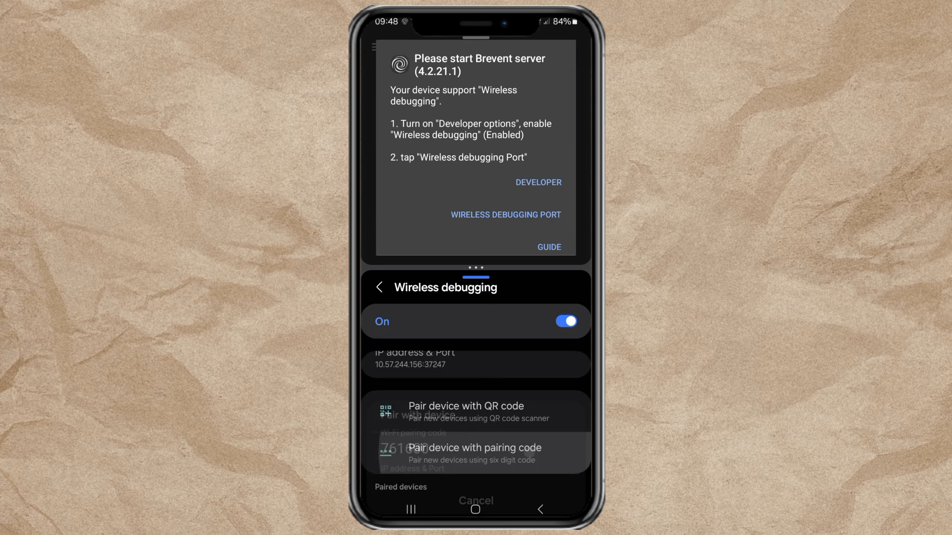
pyautogui.click(476, 448)
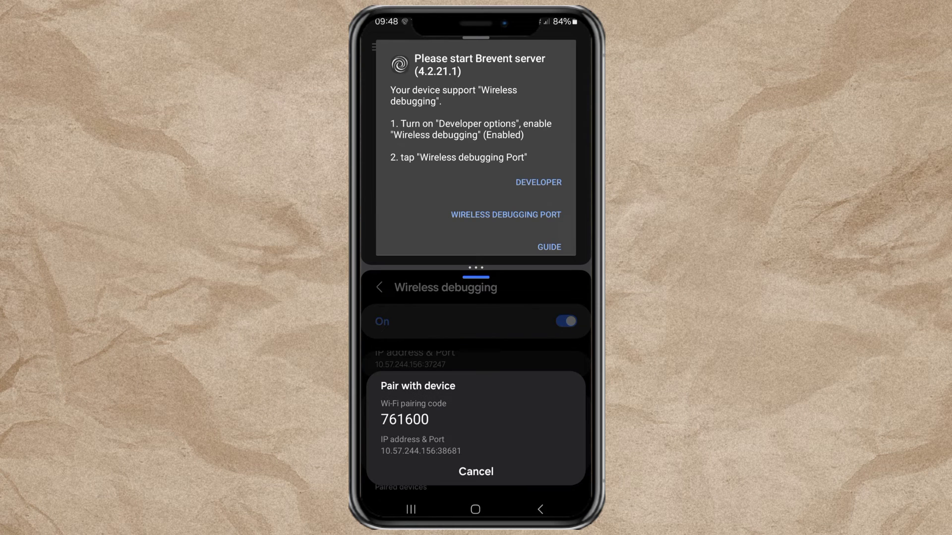
pyautogui.click(506, 215)
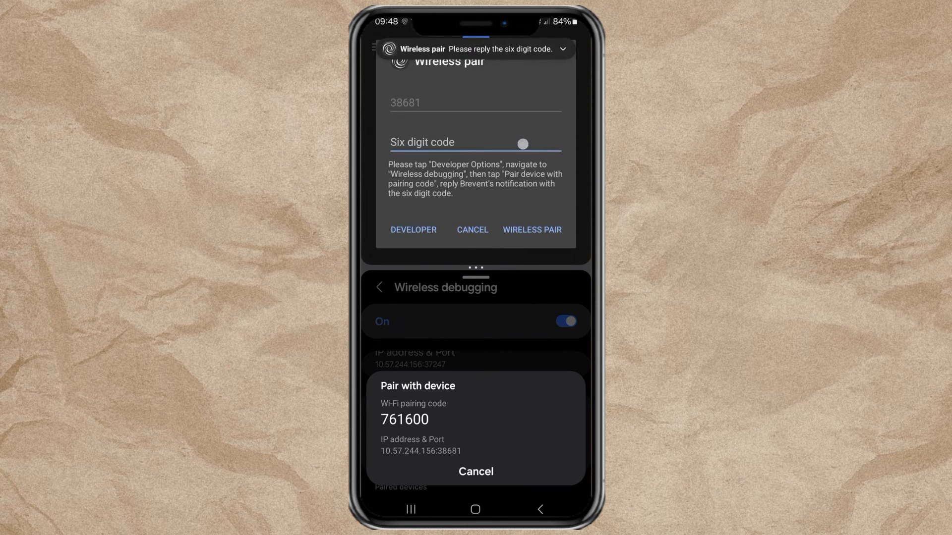
pyautogui.click(460, 142)
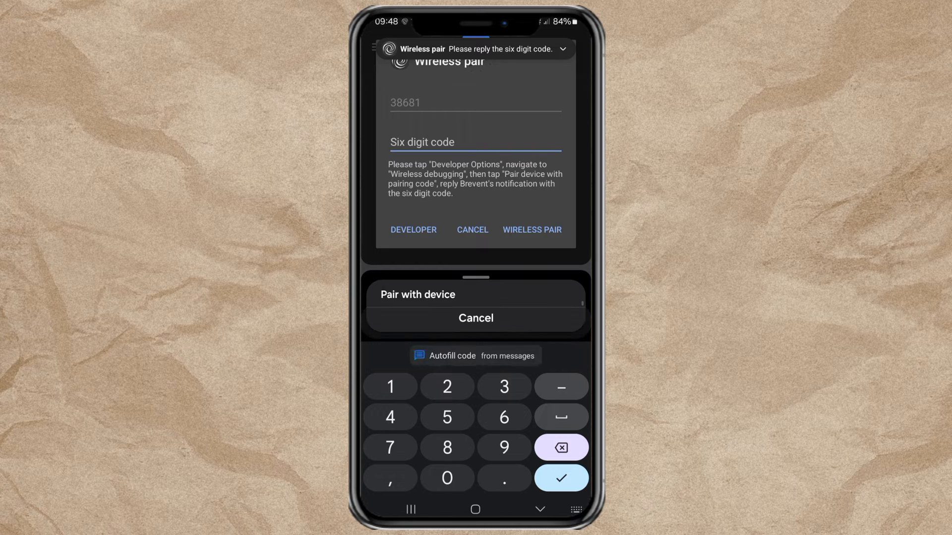
pyautogui.write('761600')
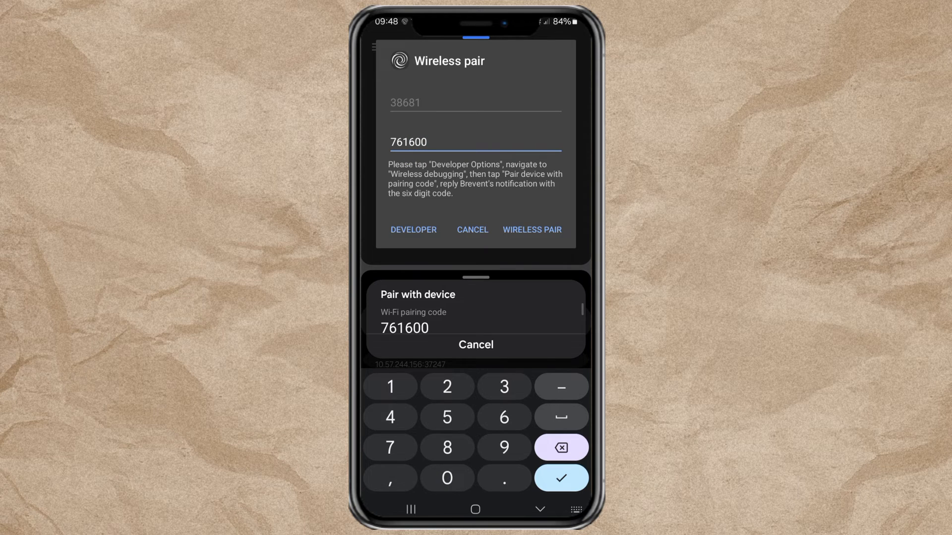
pyautogui.click(562, 478)
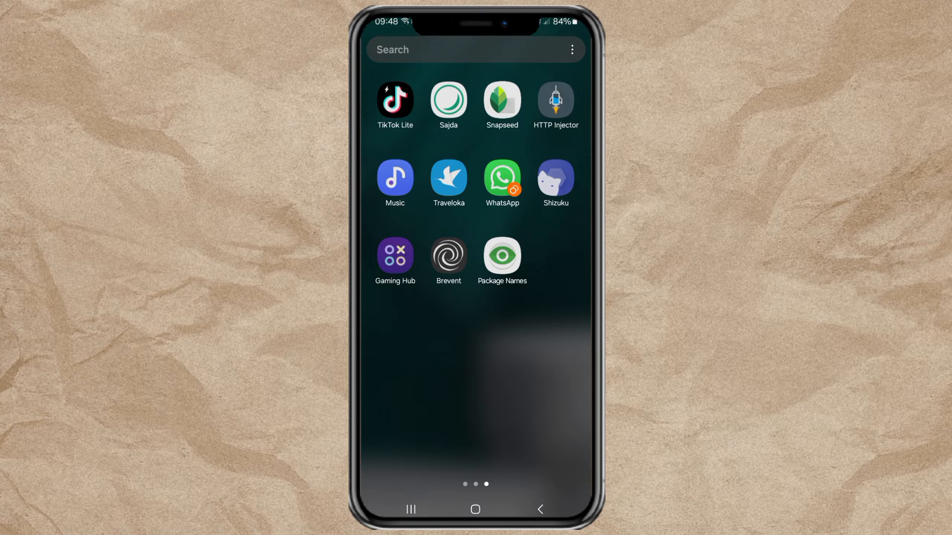
# Find Gaming Hub under system apps in Package Names and copy com.samsung.android.game.gamehome
pyautogui.click(501, 255)
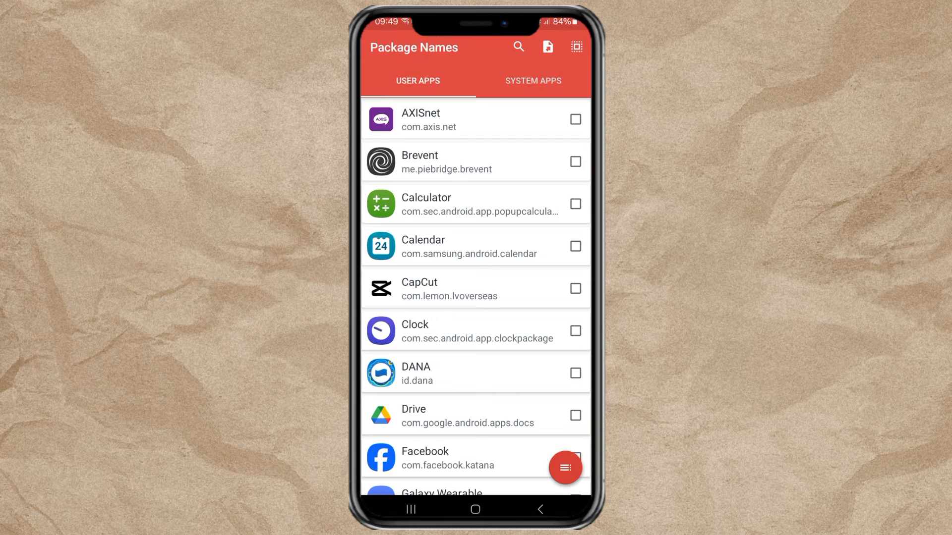
pyautogui.click(532, 81)
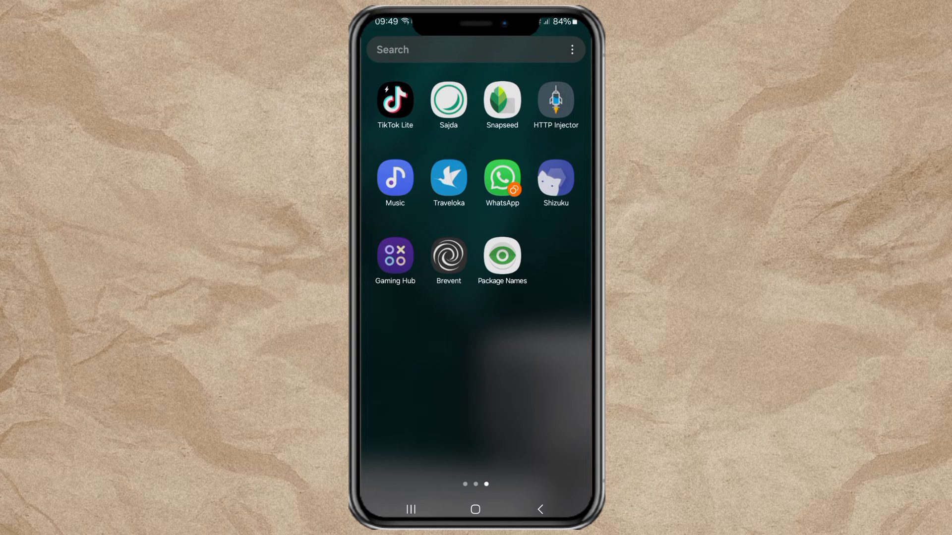
pyautogui.click(395, 256)
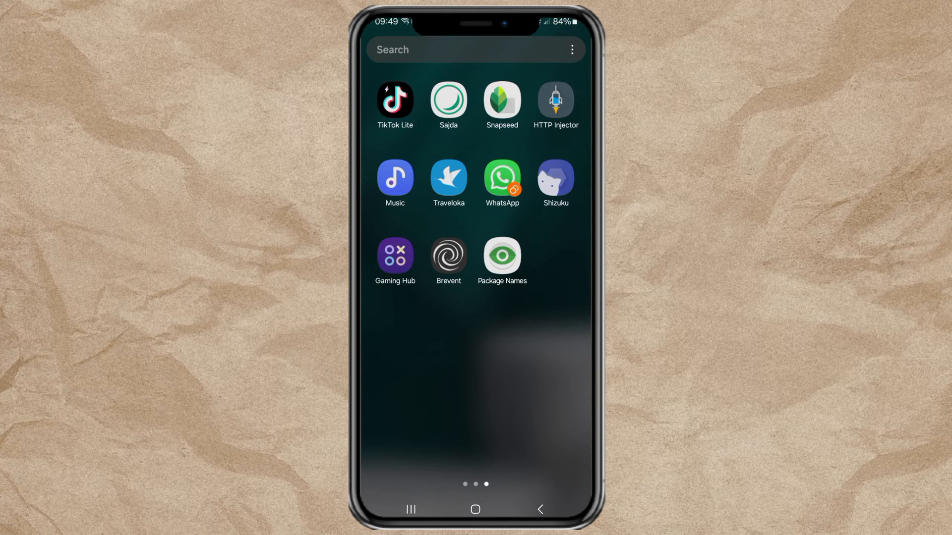
pyautogui.click(502, 254)
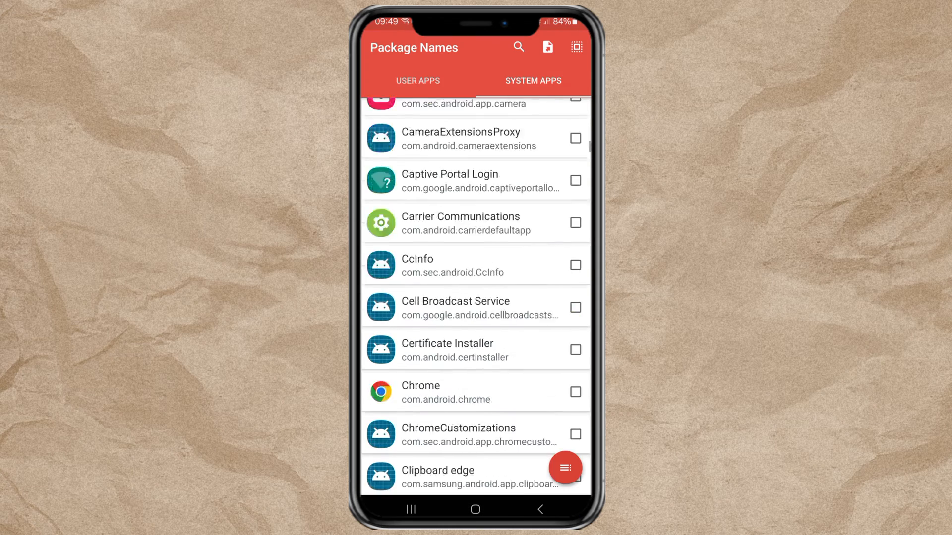
pyautogui.scroll(-3)
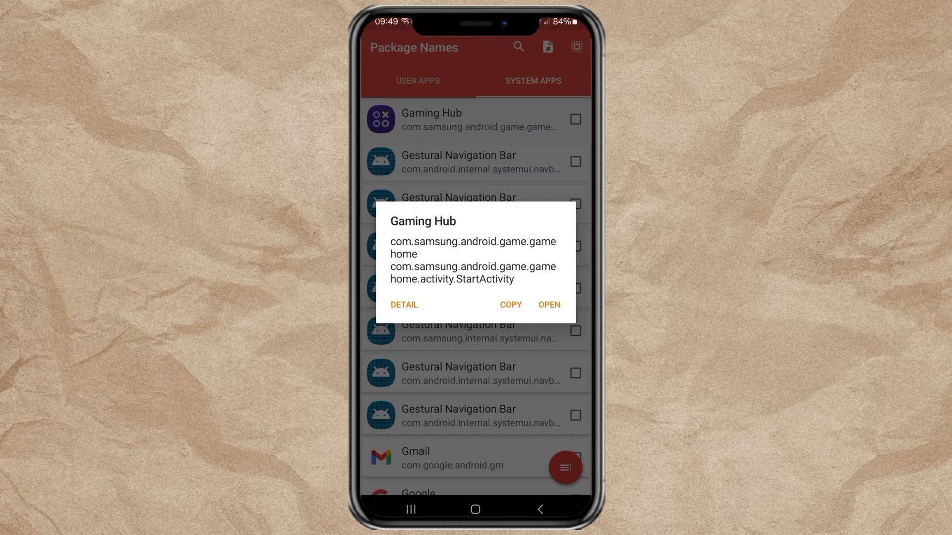
pyautogui.click(511, 304)
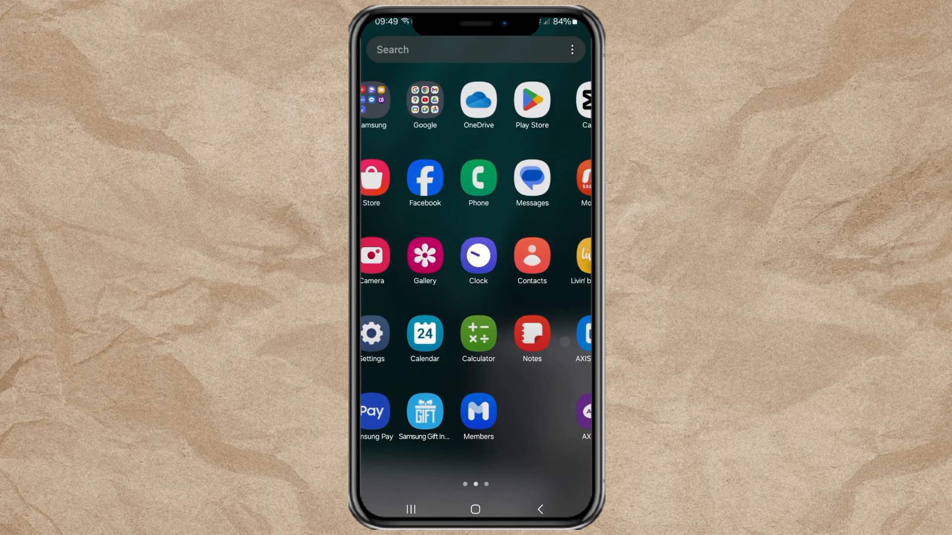
# Paste com.samsung.android.game.gamehome over the note's placeholder package name and copy the full uninstall command
pyautogui.click(531, 331)
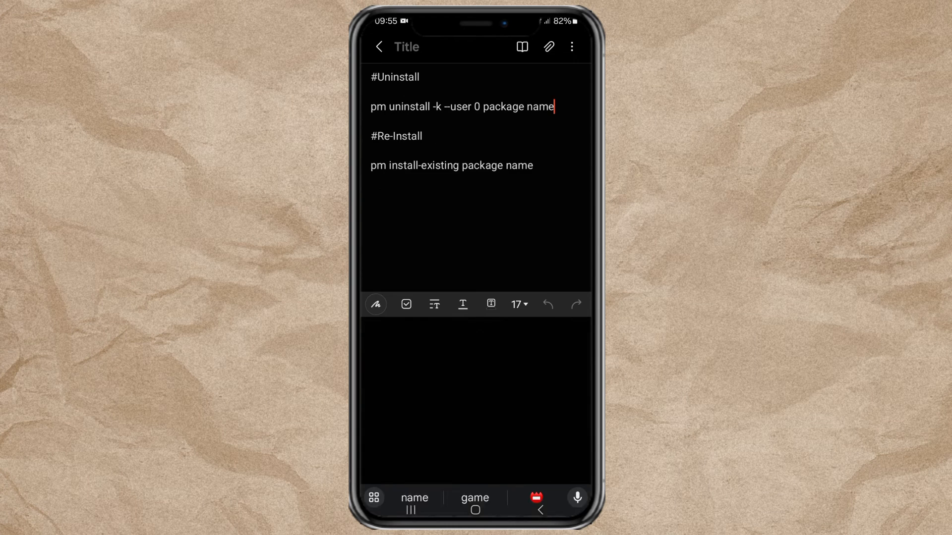
pyautogui.doubleClick(505, 106)
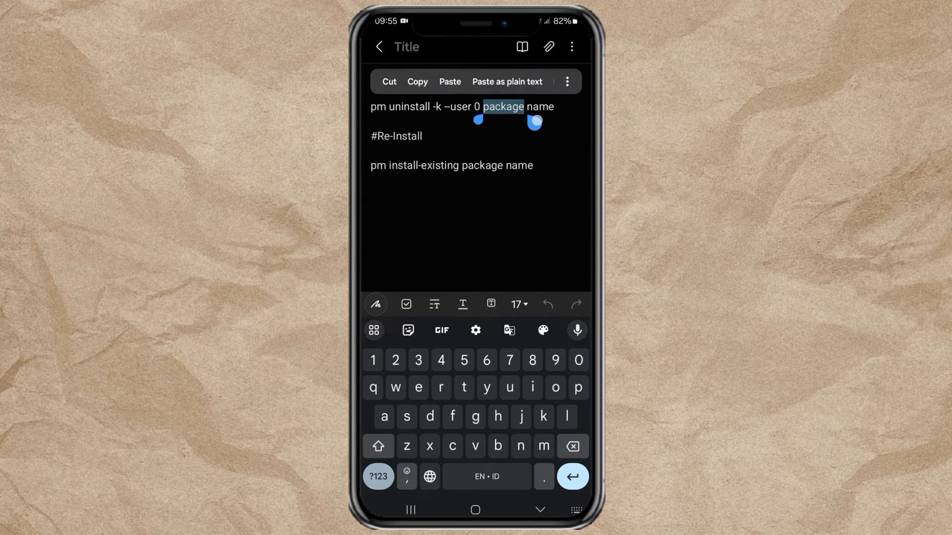
pyautogui.moveTo(534, 123); pyautogui.dragTo(559, 120)
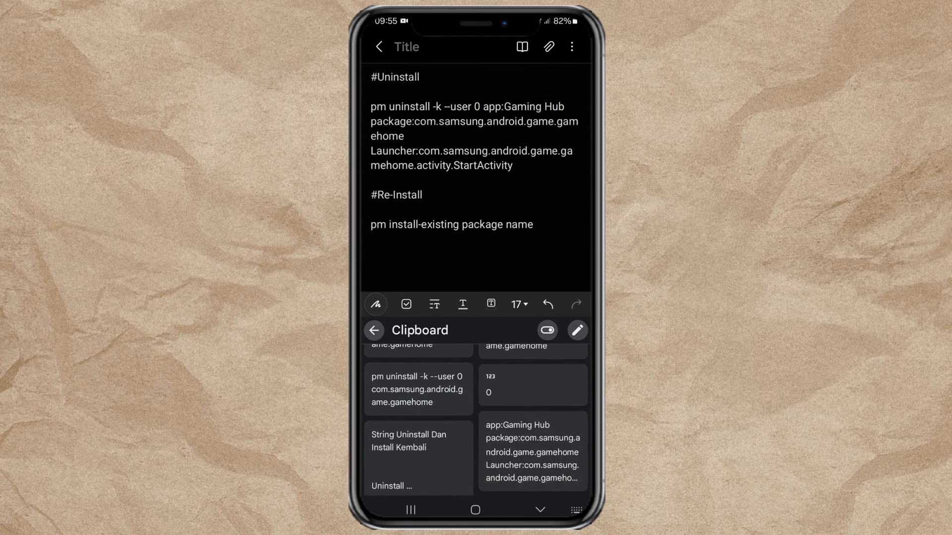
pyautogui.click(512, 165)
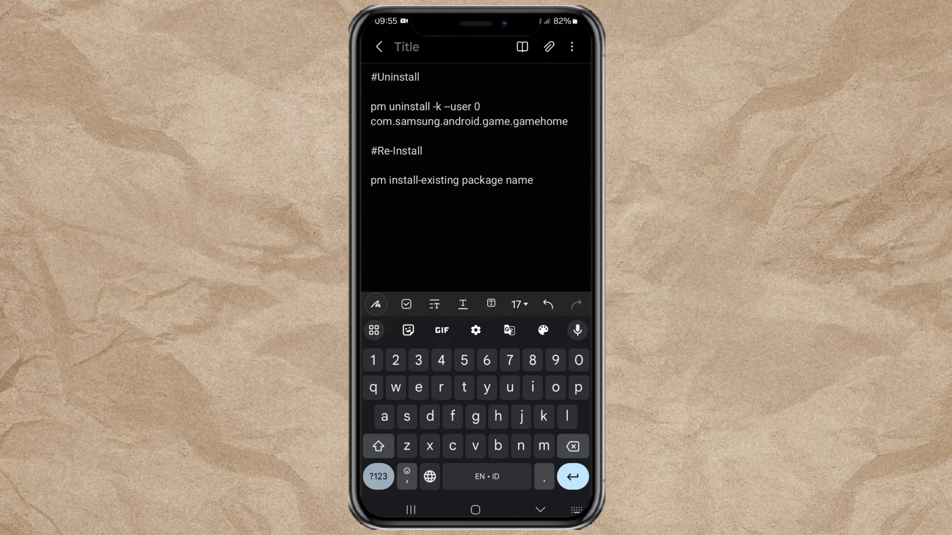
pyautogui.doubleClick(468, 121)
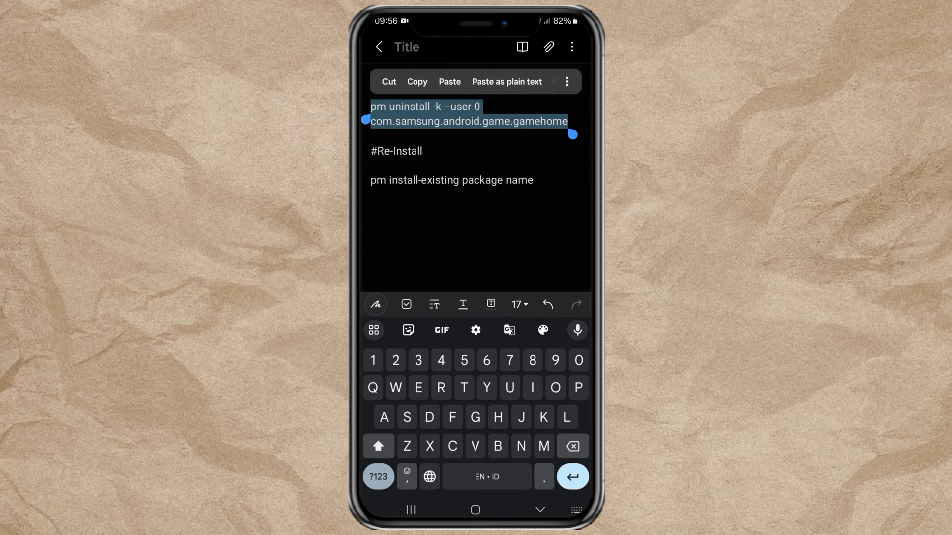
pyautogui.click(417, 81)
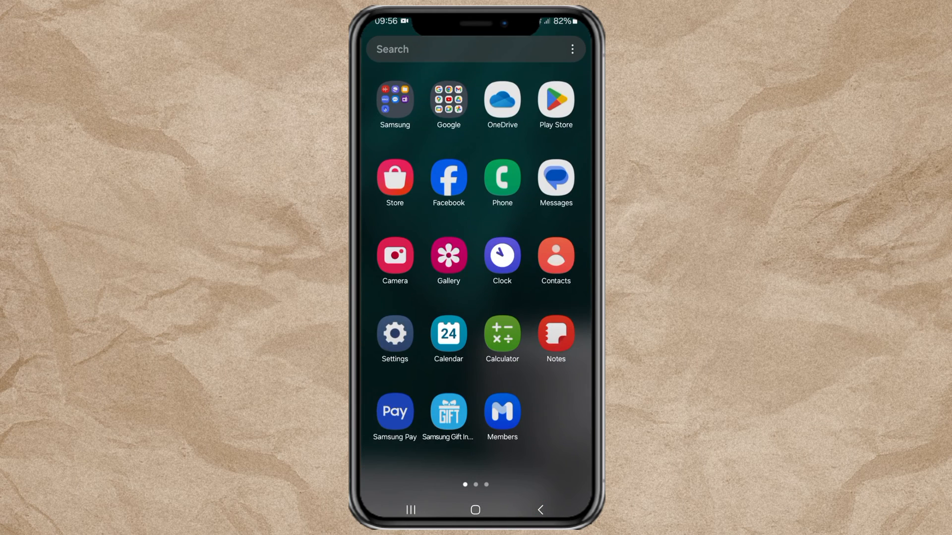
# Paste 'pm uninstall -k --user 0 com.samsung.android.game.gamehome' into Brevent's Exec command and run it
pyautogui.hscroll(-3)
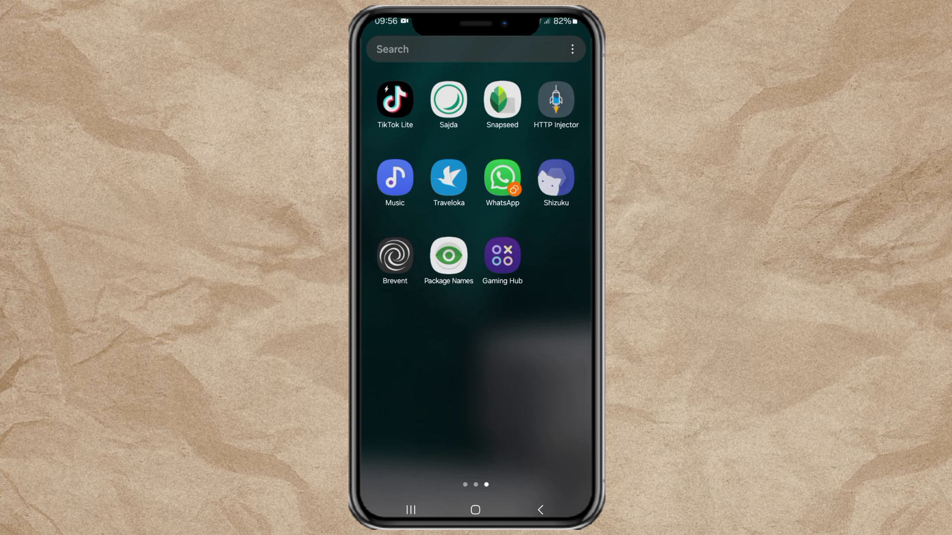
pyautogui.click(395, 253)
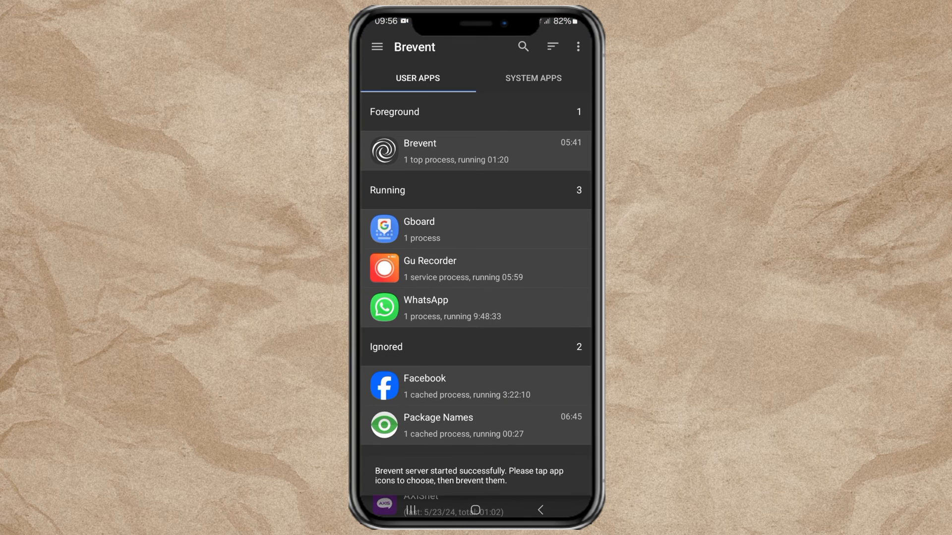
pyautogui.click(378, 46)
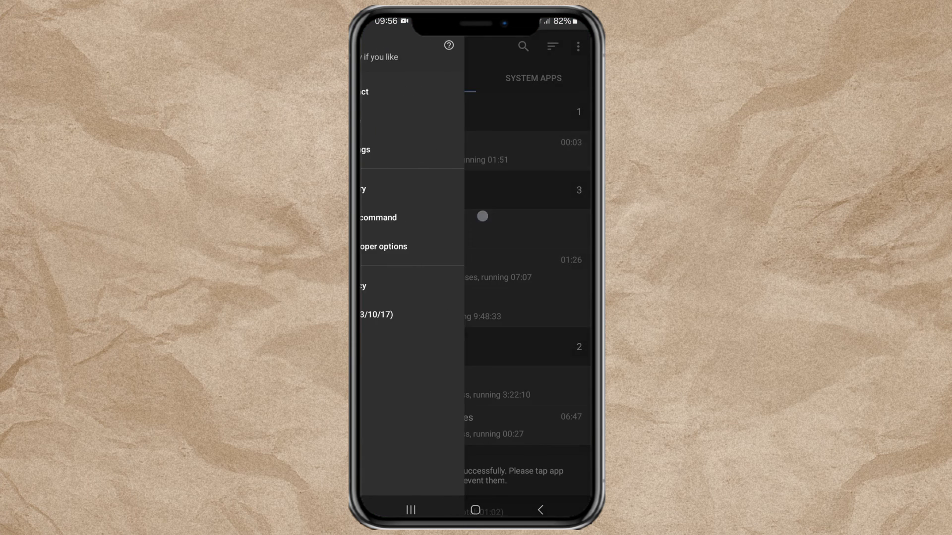
pyautogui.click(378, 218)
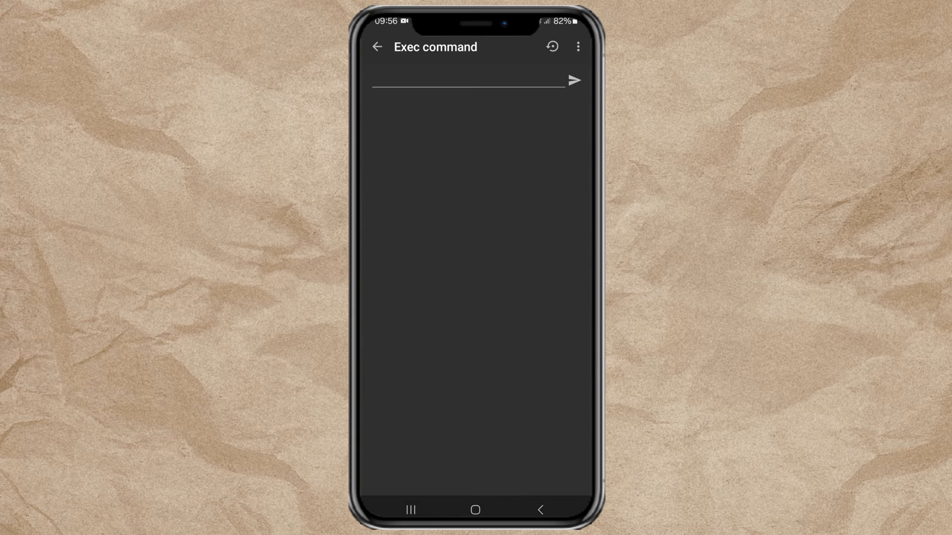
pyautogui.click(467, 82)
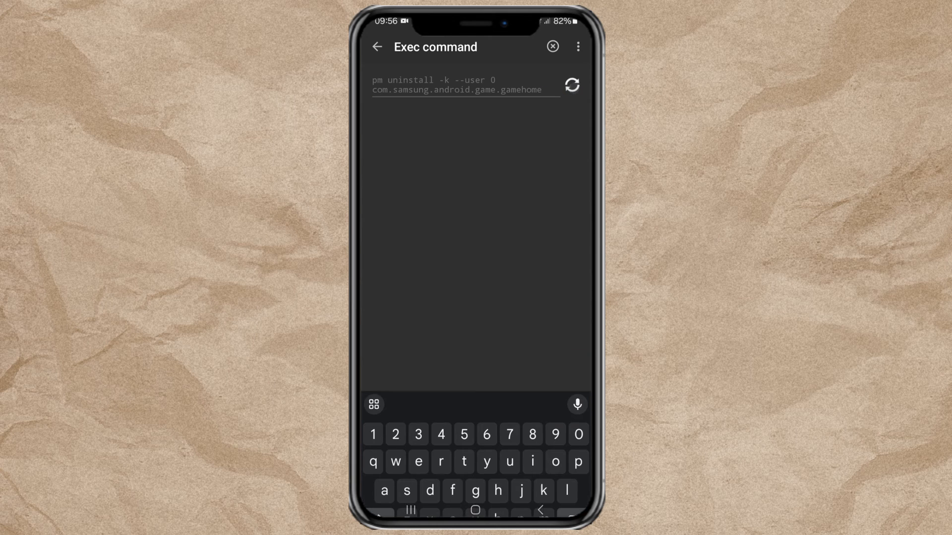
pyautogui.click(574, 84)
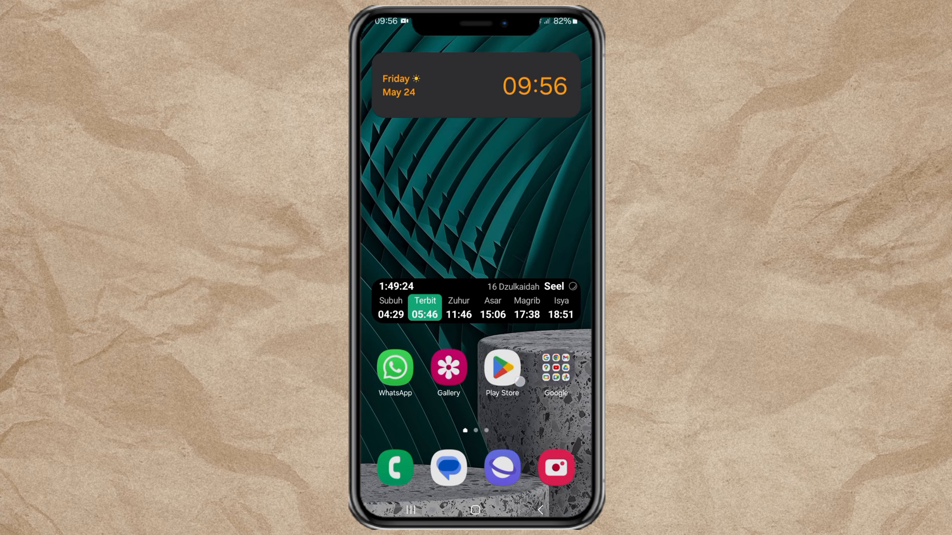
# Search for 'gami' and select Gaming Hub's package name in the note's uninstall line
pyautogui.scroll(3)
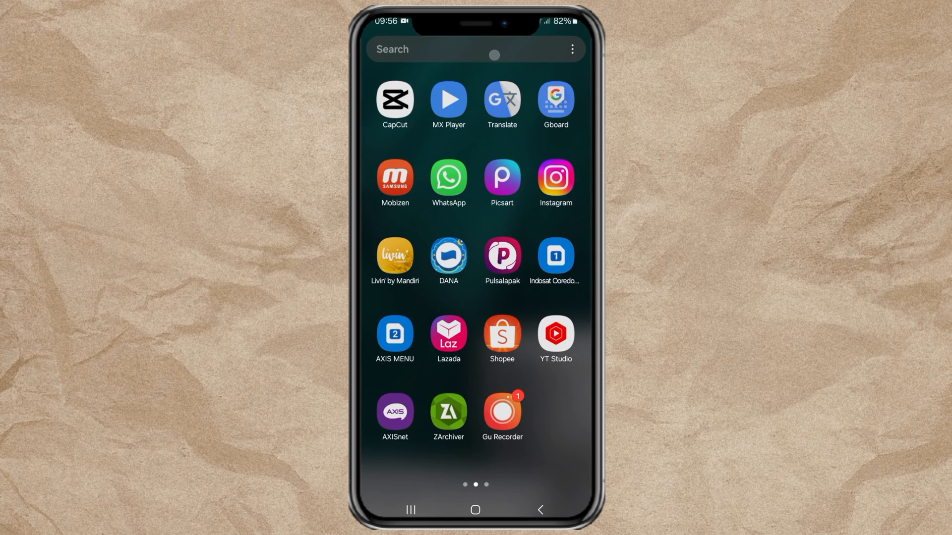
pyautogui.write('gami')
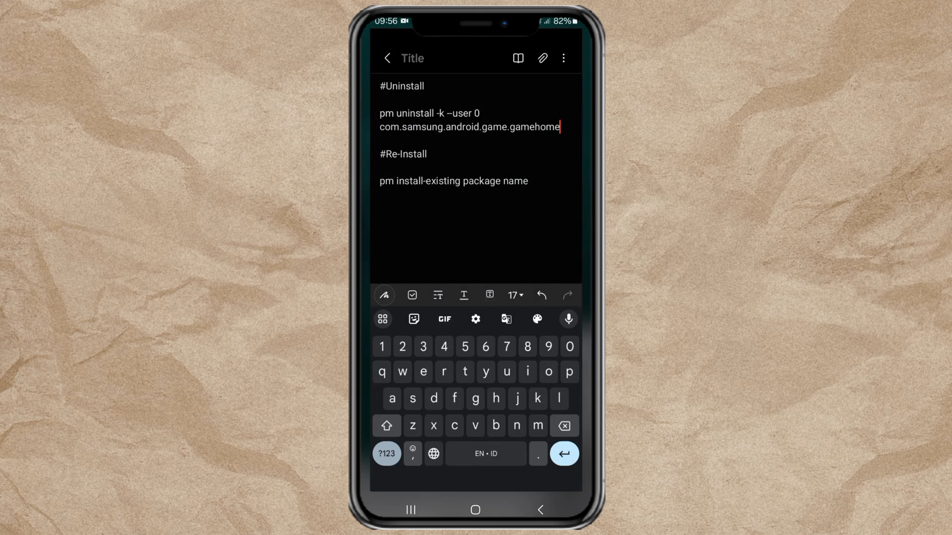
pyautogui.doubleClick(468, 126)
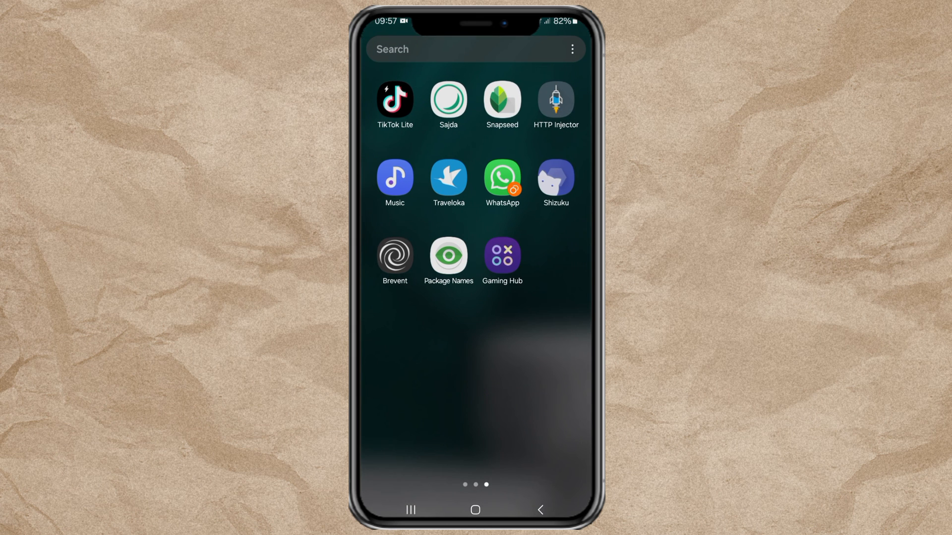
# Search the launcher for 'gaming', confirm Gaming Hub is listed, then clear the search
pyautogui.click(460, 49)
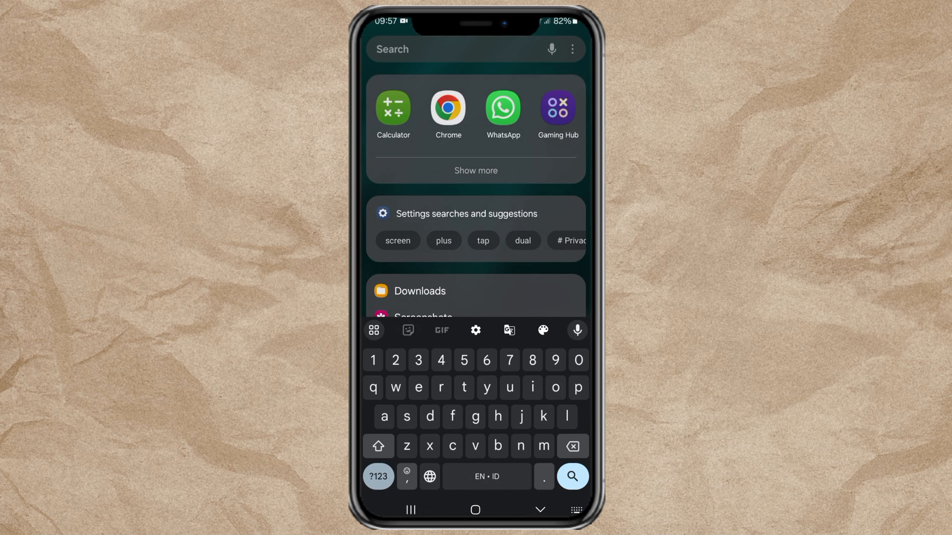
pyautogui.write('gaming')
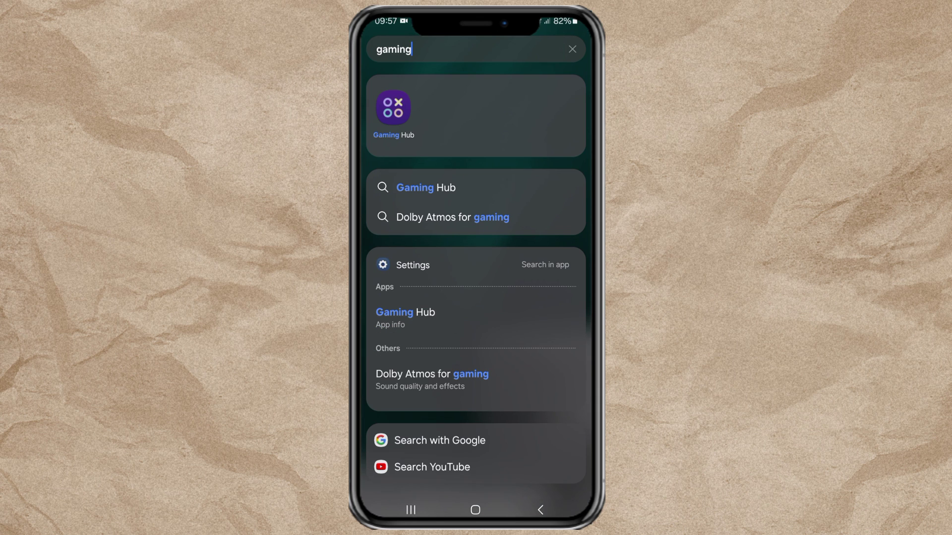
pyautogui.click(571, 49)
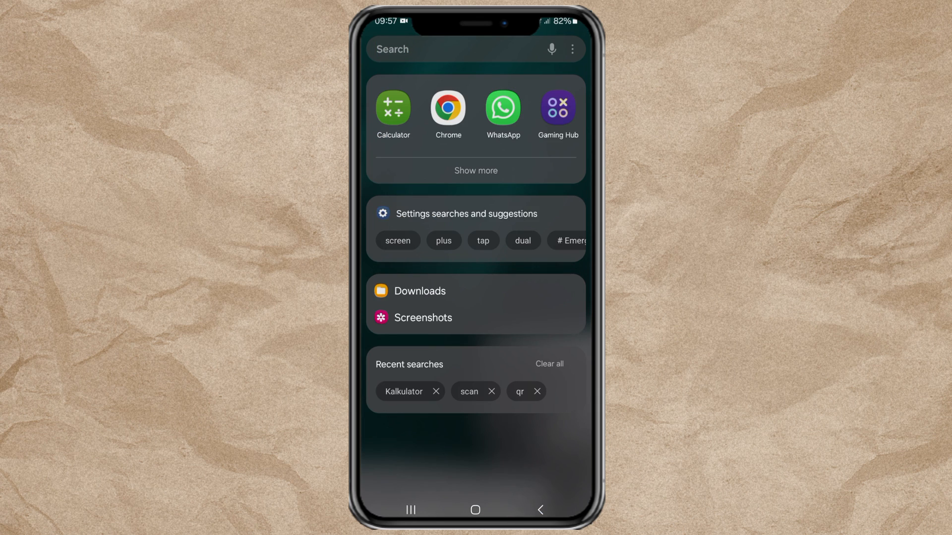